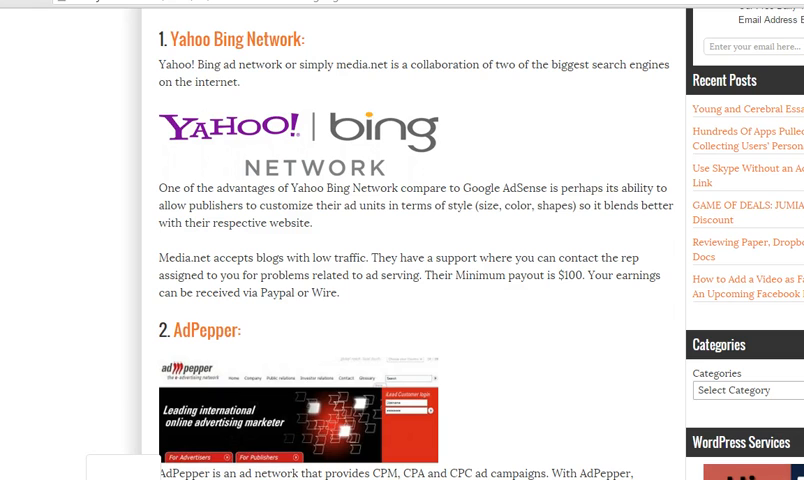
Scroll the ad networks article past AdPepper, Chitika and Clicksor to CasaleMedia
scroll("down", 3)
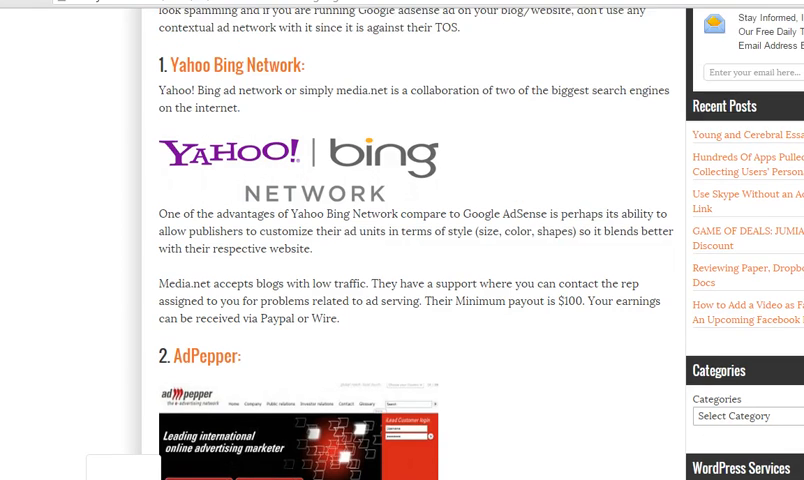
scroll("down", 3)
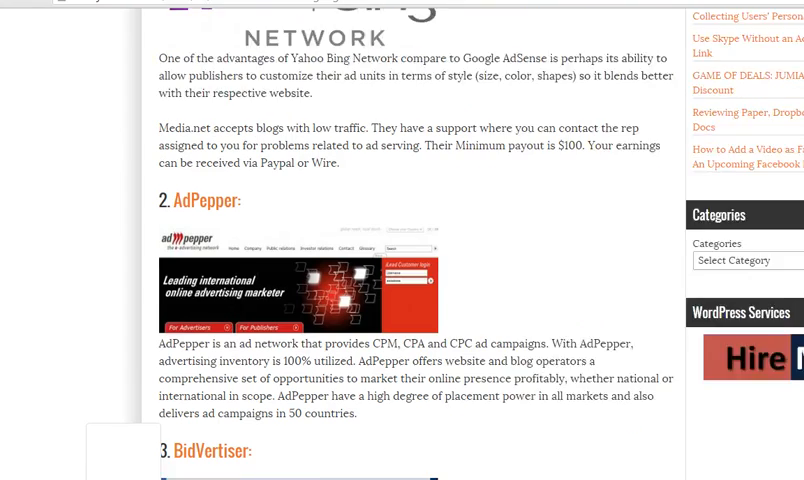
scroll("down", 3)
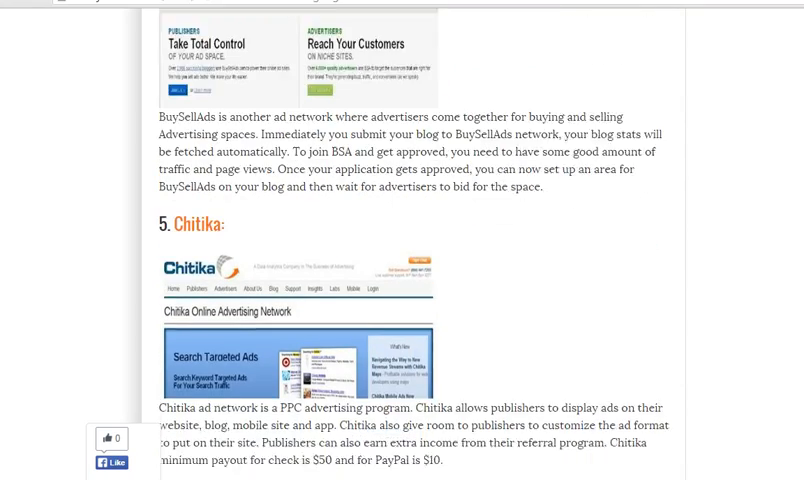
scroll("down", 3)
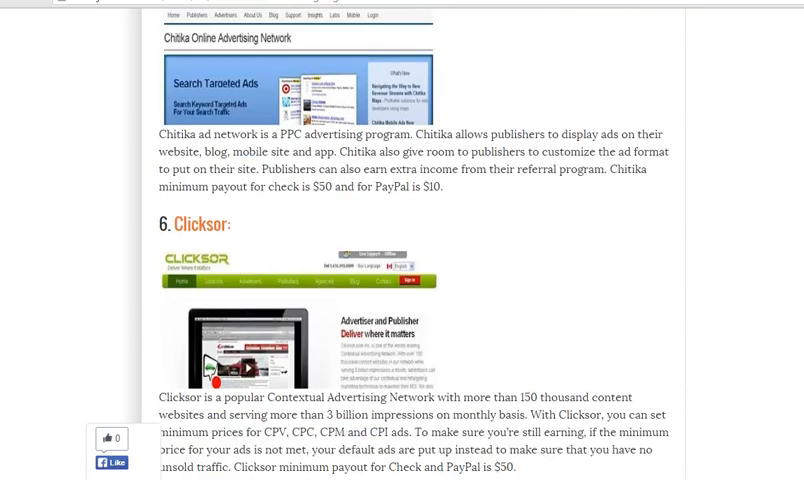
scroll("down", 3)
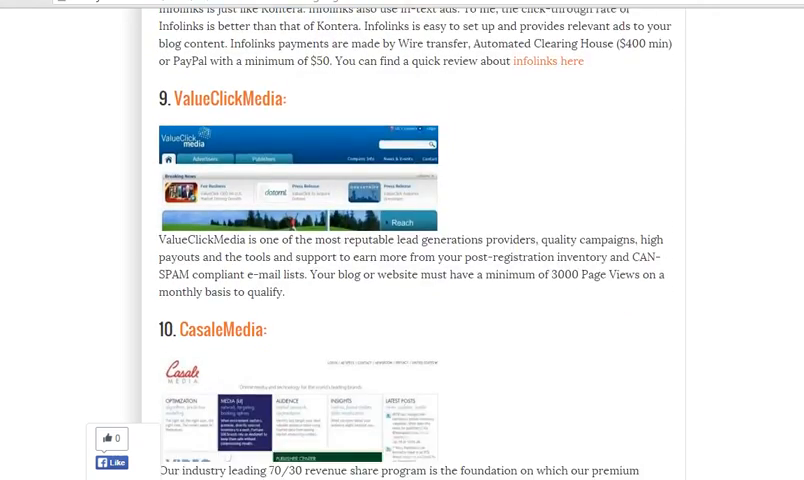
scroll("down", 3)
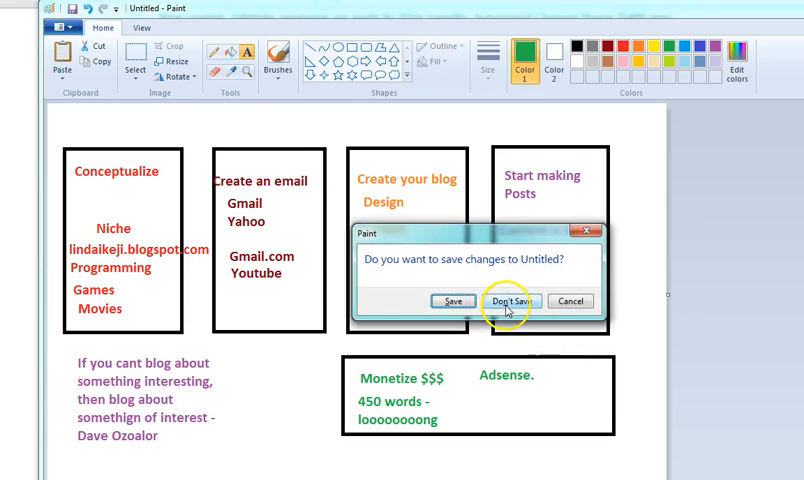
Close the blogging diagram without saving, then type and undo an 'Adsense alternatives' title
left_click(510, 301)
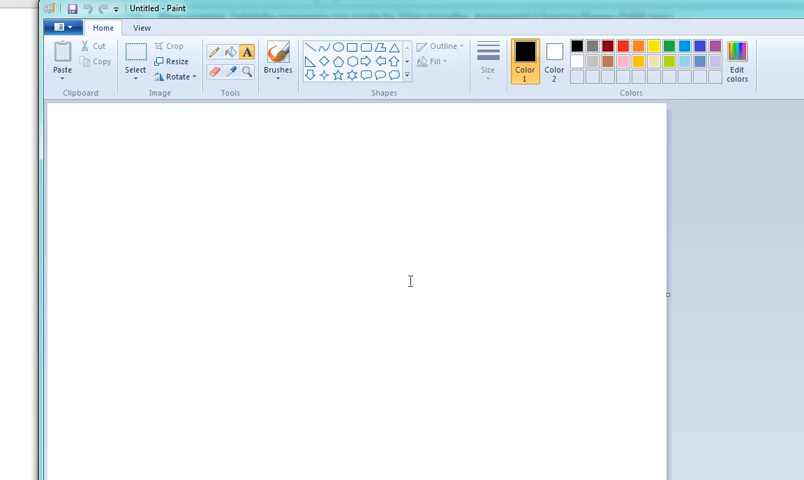
type("Ads")
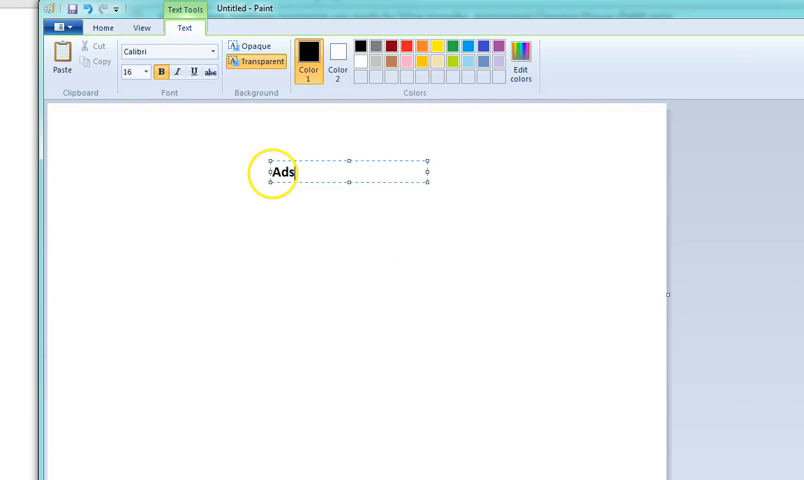
type("ense alternat")
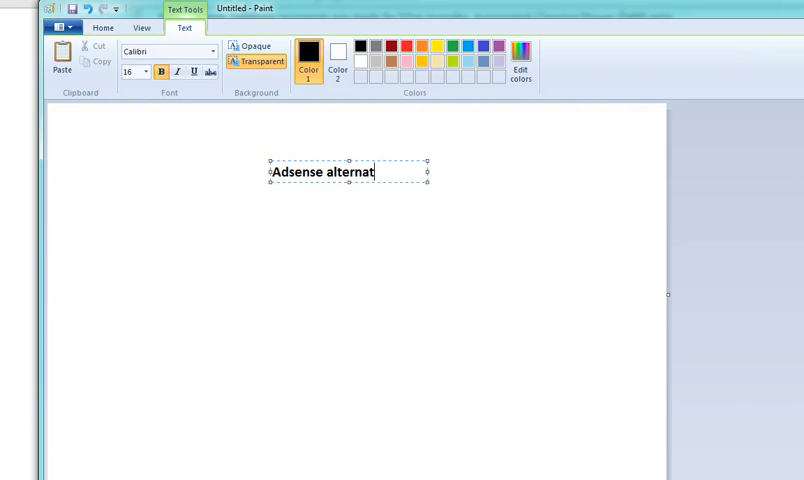
type("ives")
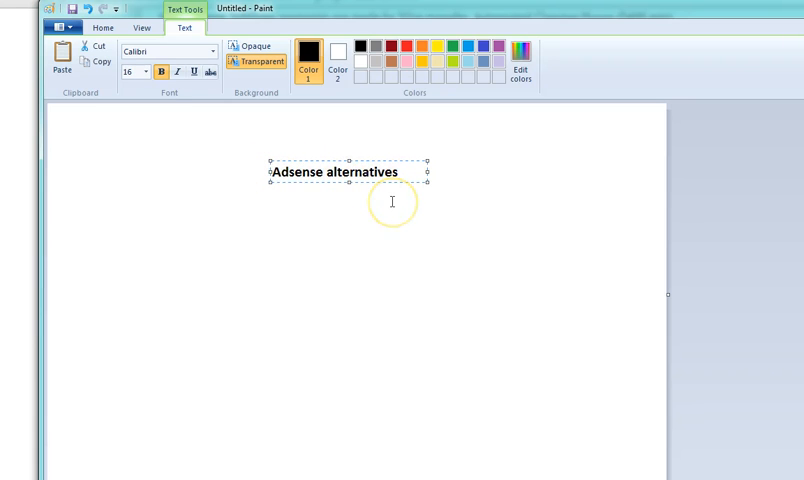
mouse_move(495, 153)
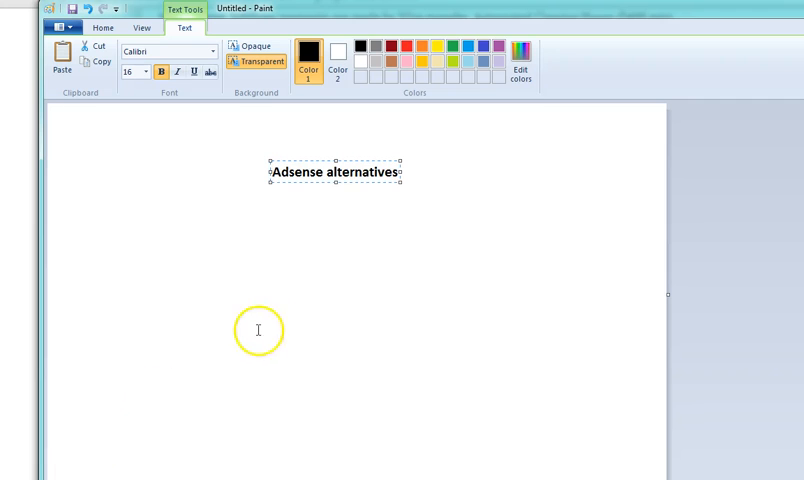
left_click(350, 240)
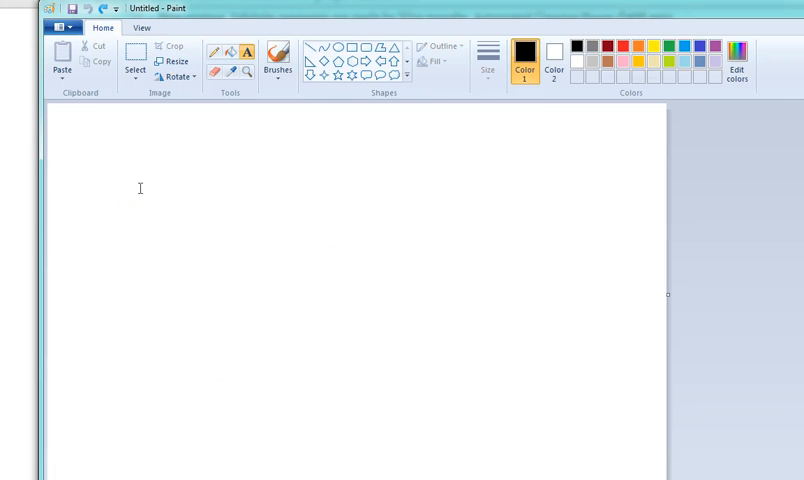
Type the heading 'Ways to monetise your blog' in a text box near the canvas top-left
left_click(247, 51)
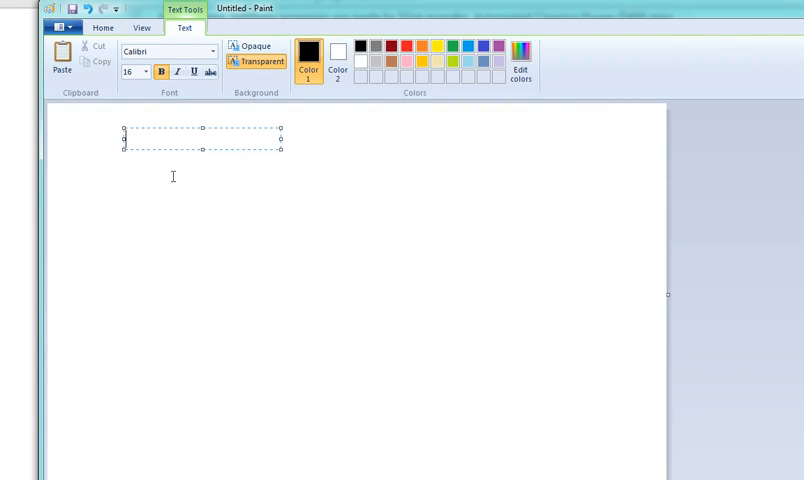
type("Ways to mon")
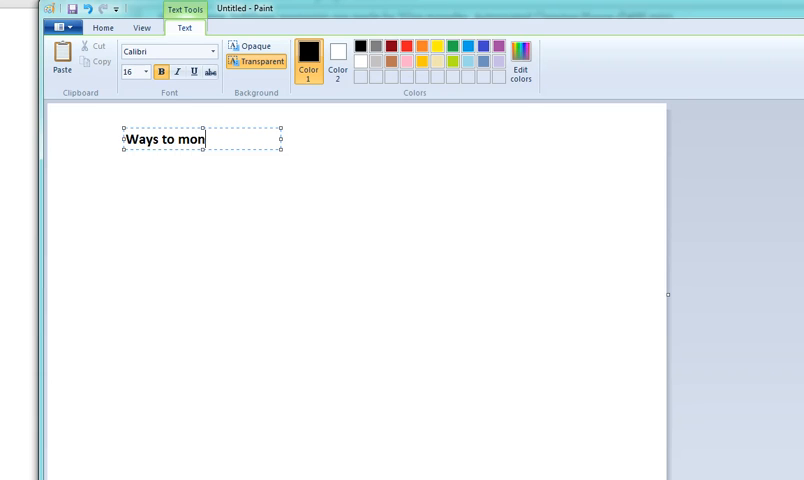
type("etise your blog")
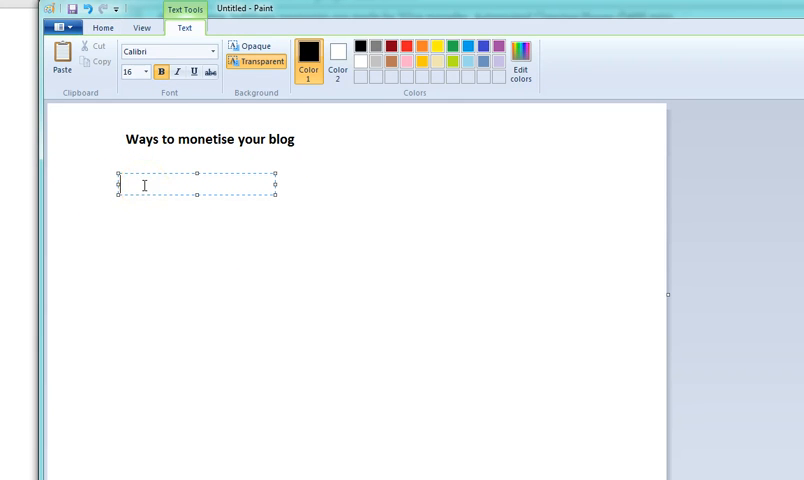
Type the list '1. Adsense', '2. Website ads', '3. Selling something', '4. Sell out (selling your blog)'
type("1. Adsense")
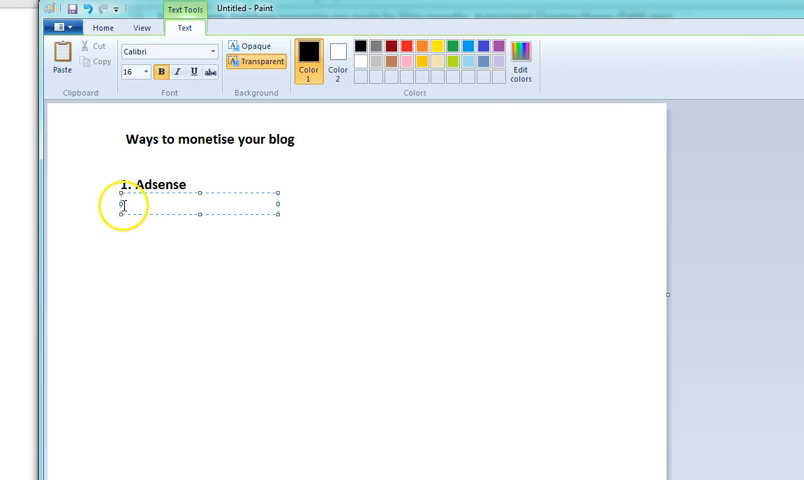
type("2.")
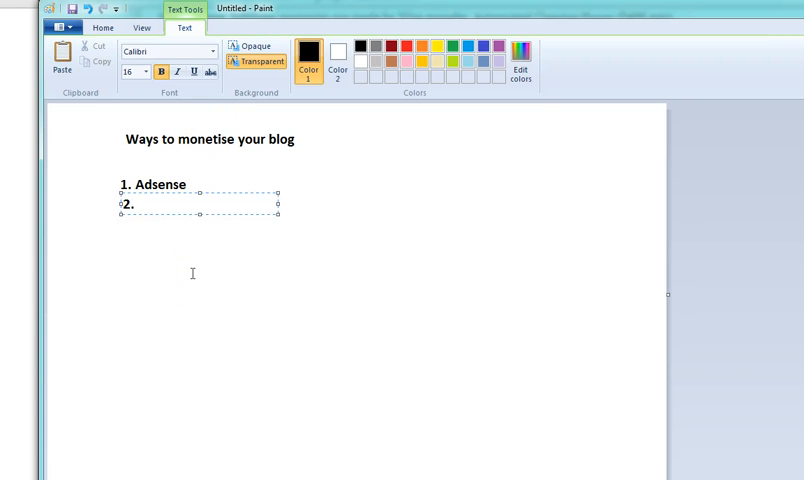
type("Website")
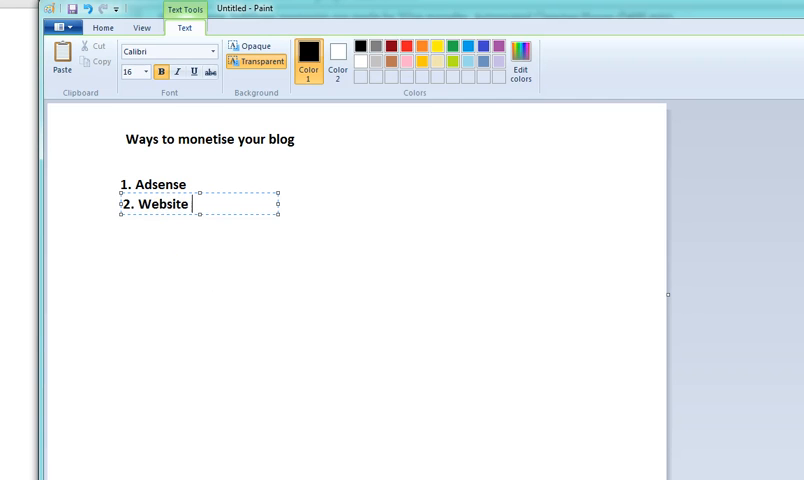
type("ads")
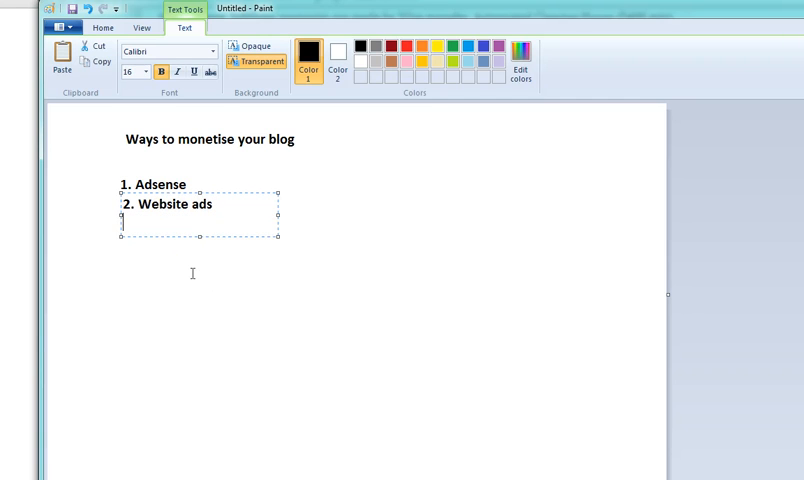
type("3.")
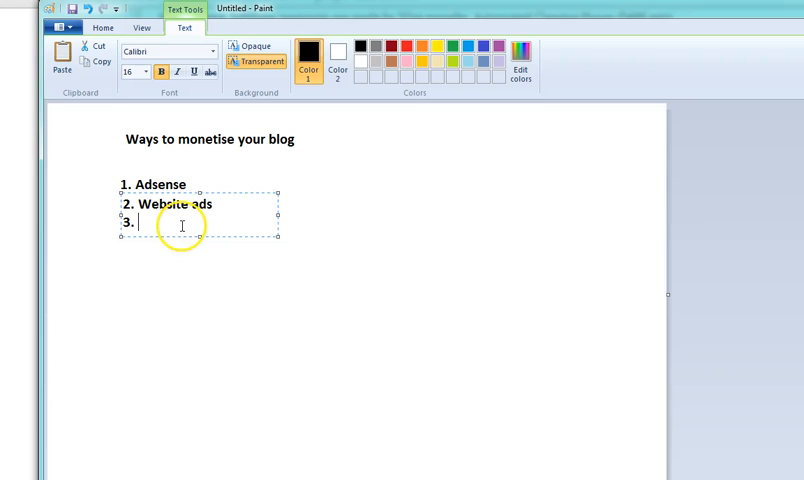
type("Sell")
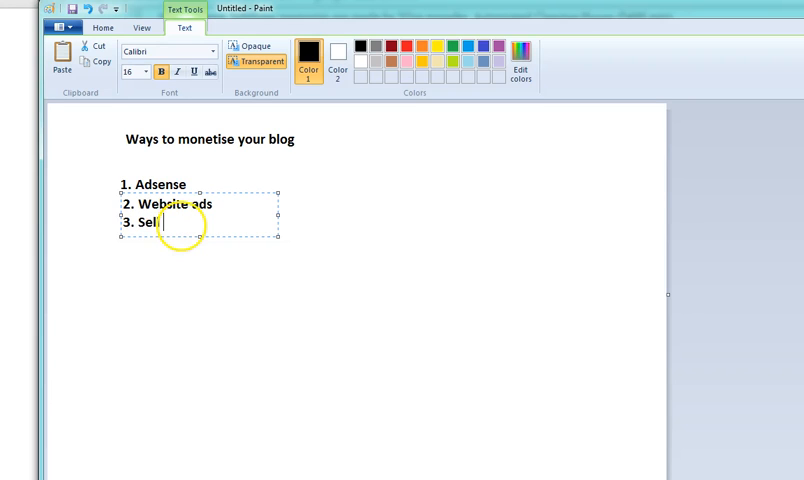
type("ling")
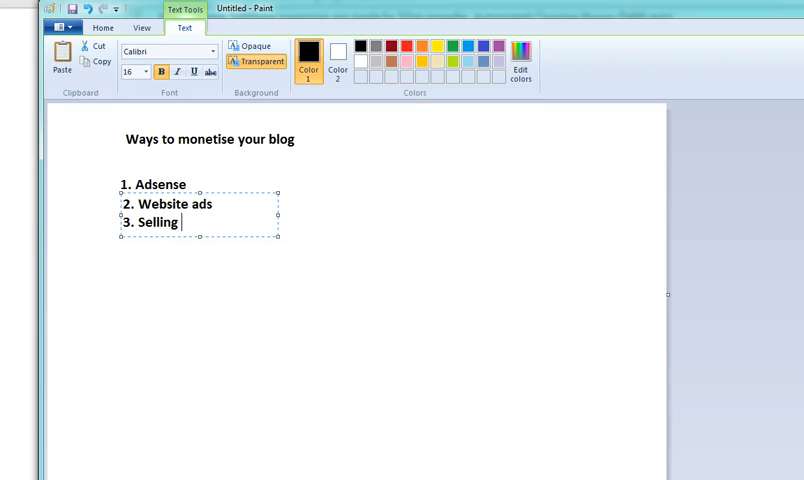
type("something")
type("4.")
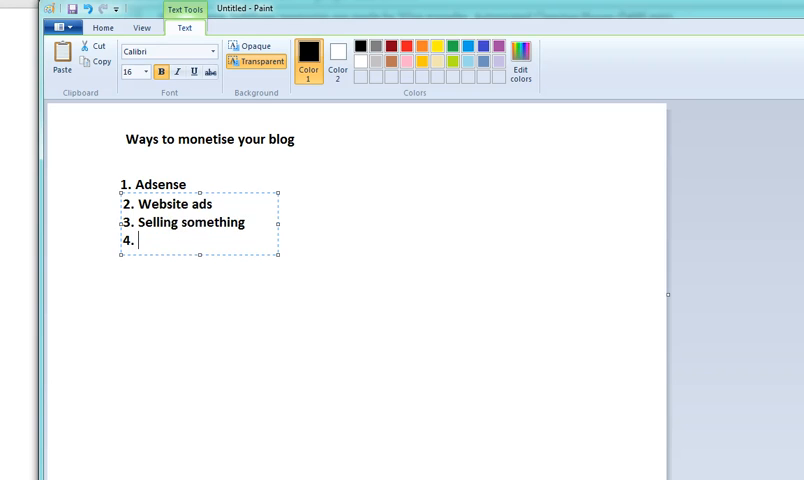
type("SE")
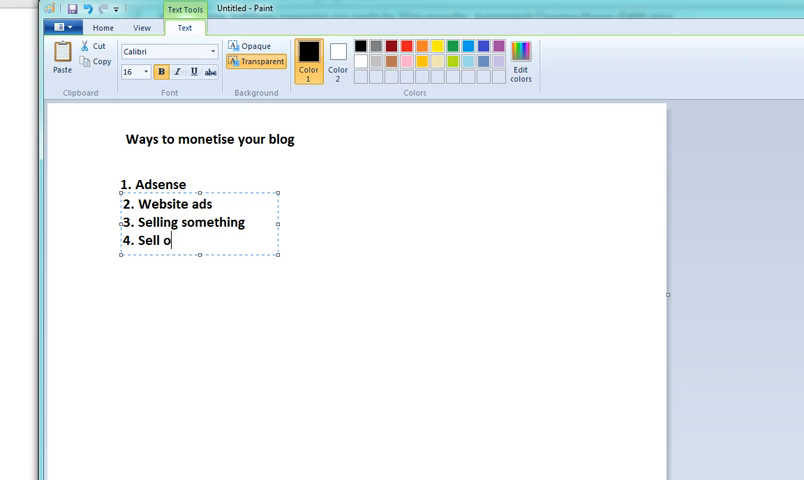
type("ut (se")
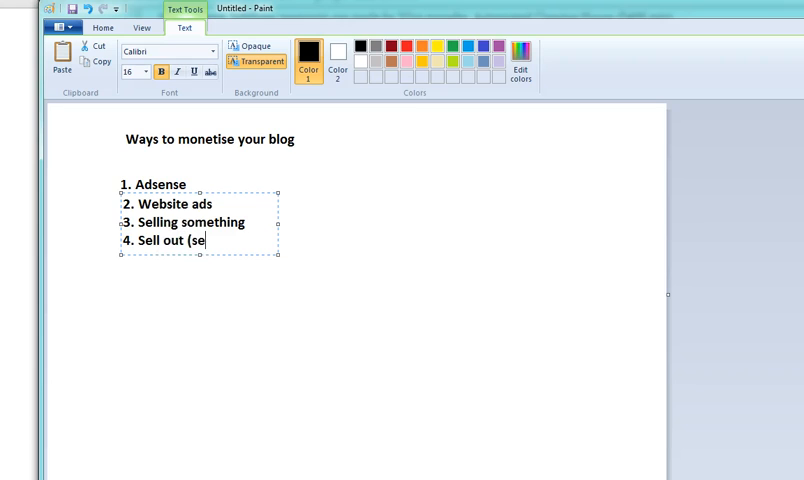
type("lling your blo")
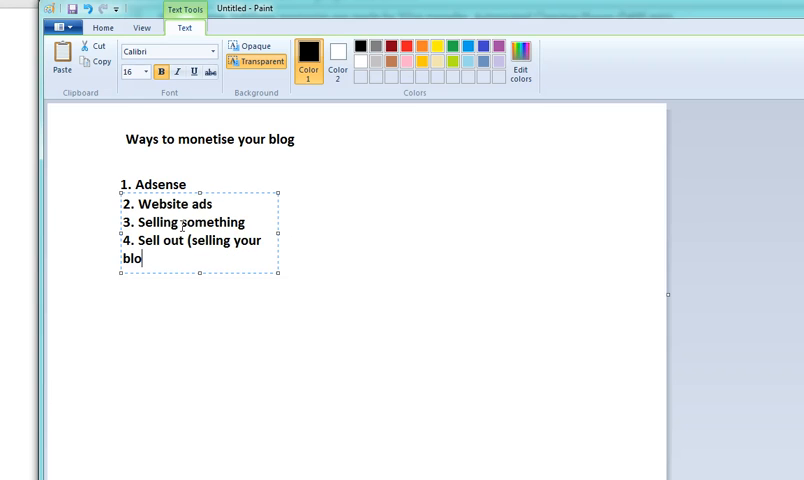
type("g")
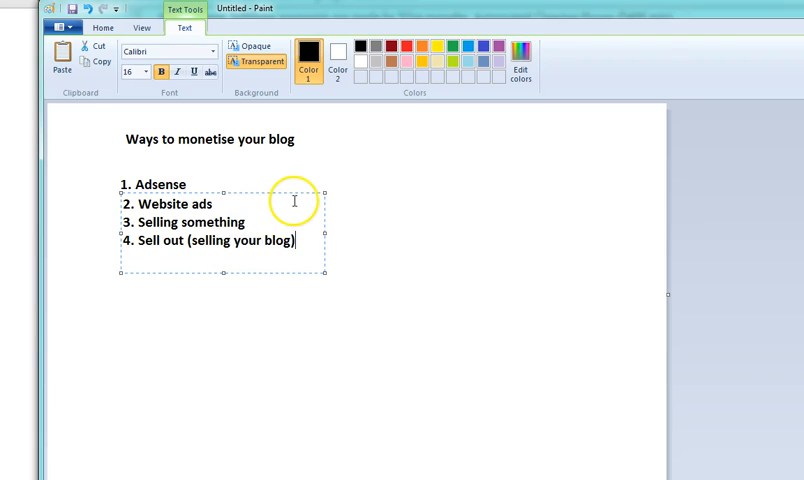
mouse_move(222, 210)
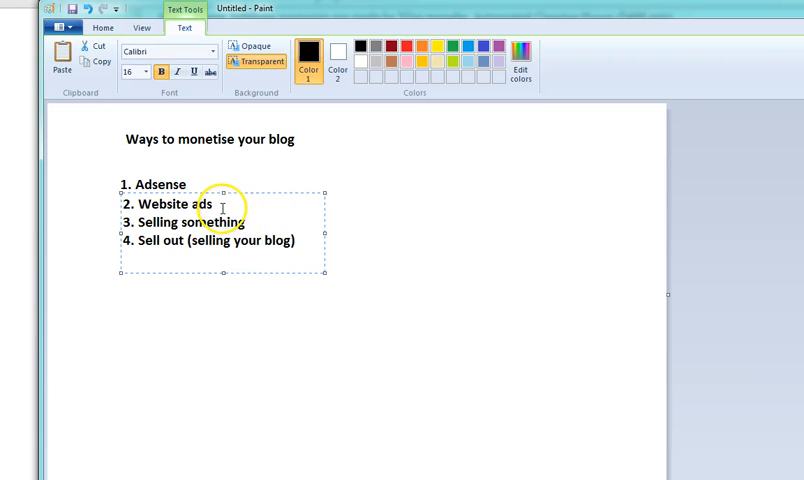
mouse_move(641, 327)
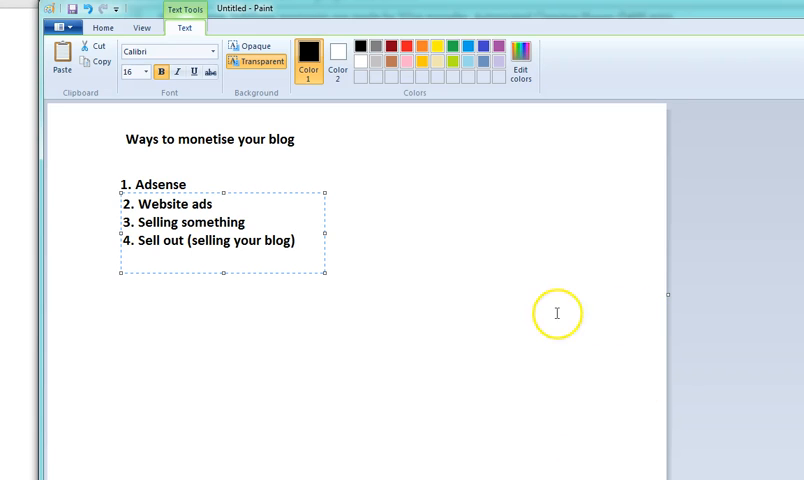
mouse_move(412, 269)
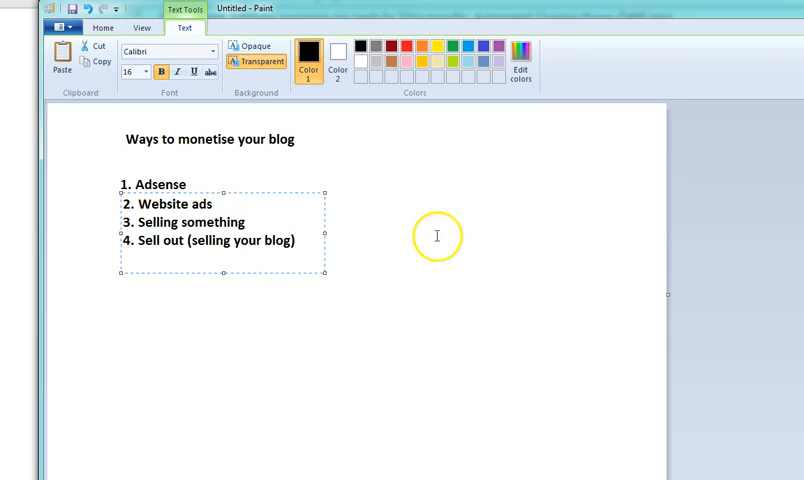
mouse_move(463, 317)
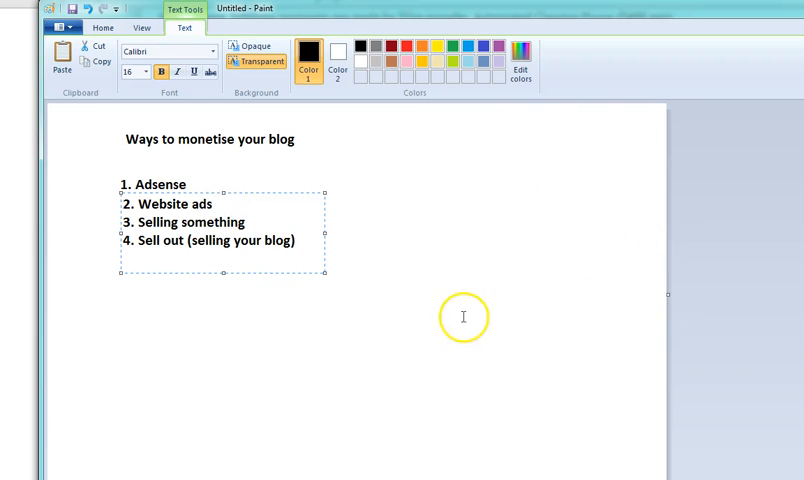
mouse_move(620, 266)
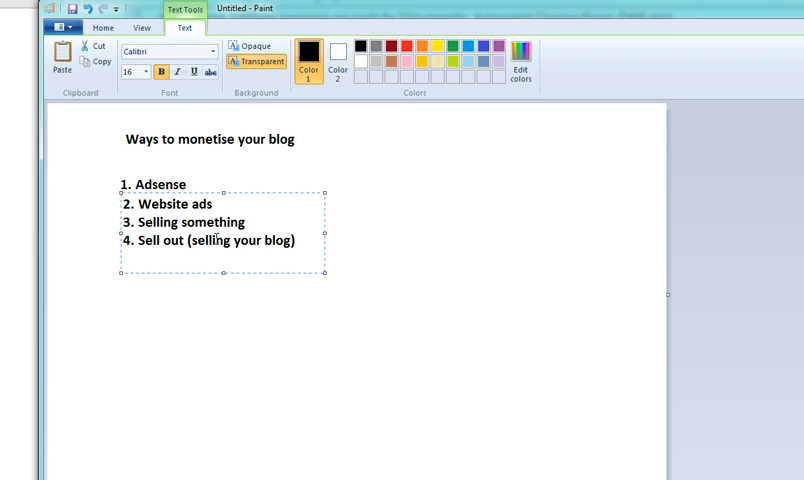
Commit the four-item list and start a new text box beneath it
left_click(245, 221)
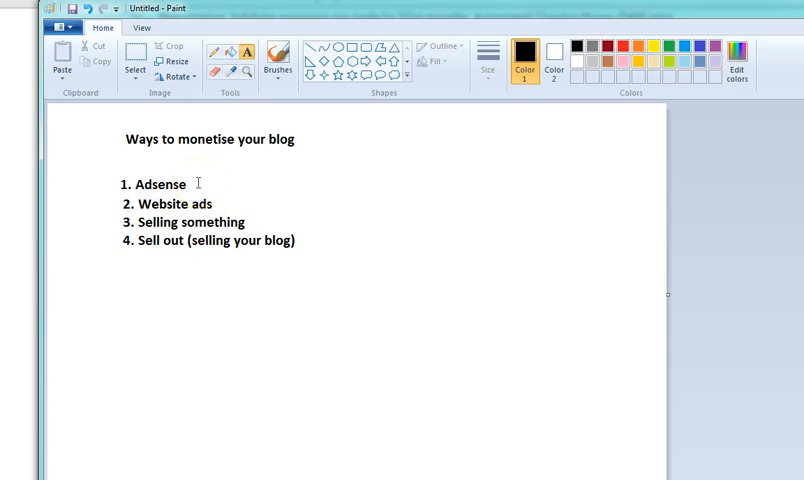
left_click(150, 291)
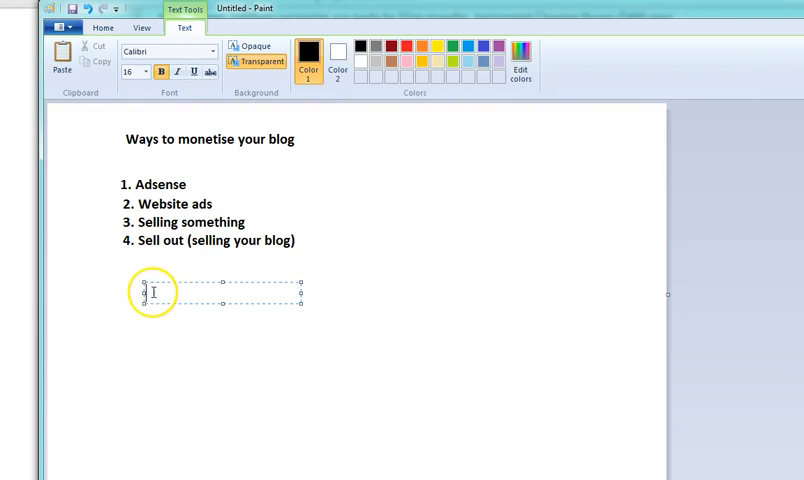
Type the note 'Its not to have so many advertising agencies on your blog.'
type("lts")
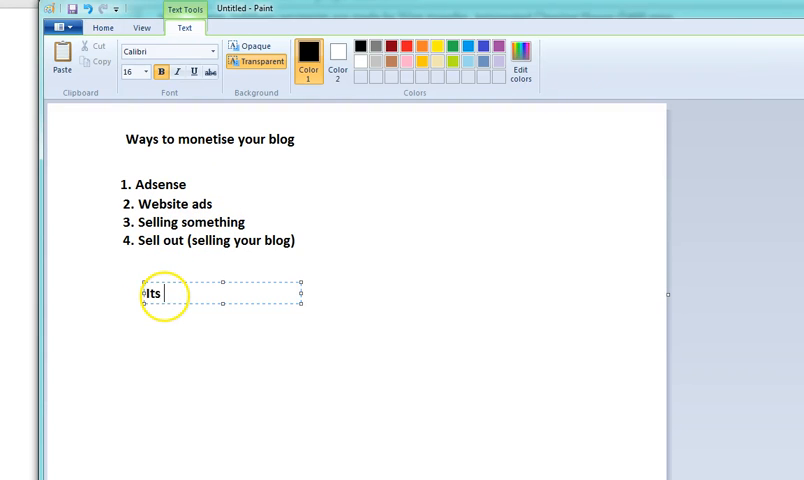
type("not to")
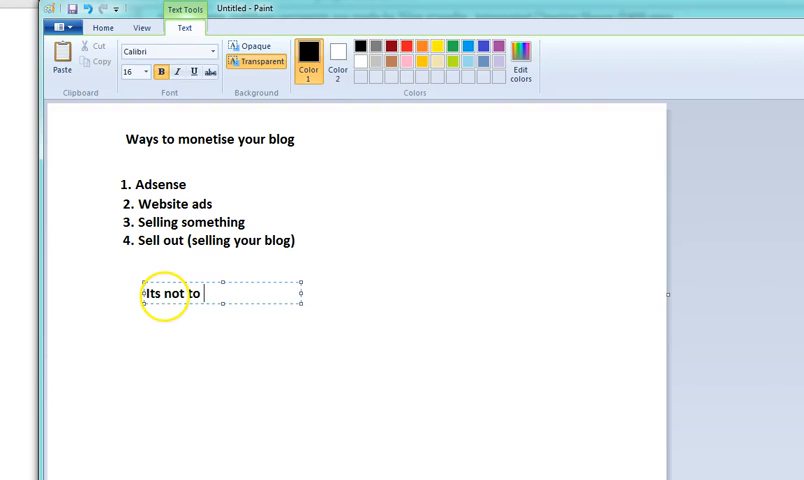
type("have som")
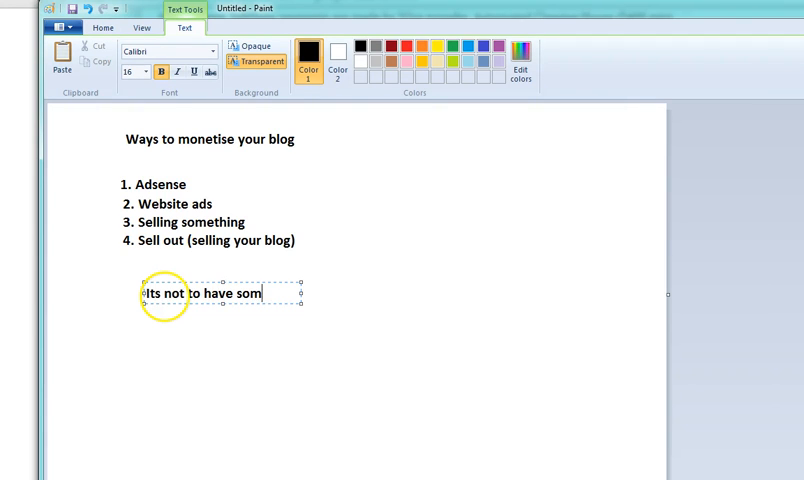
type("e")
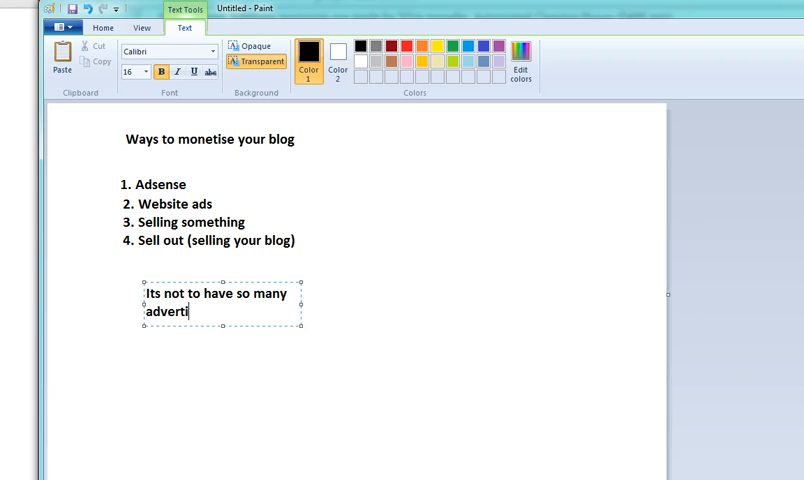
type("sing agencies")
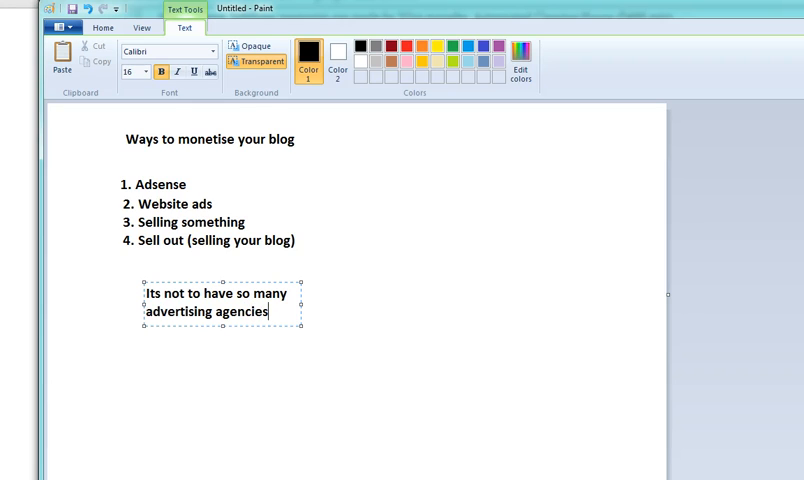
type("on your blog.")
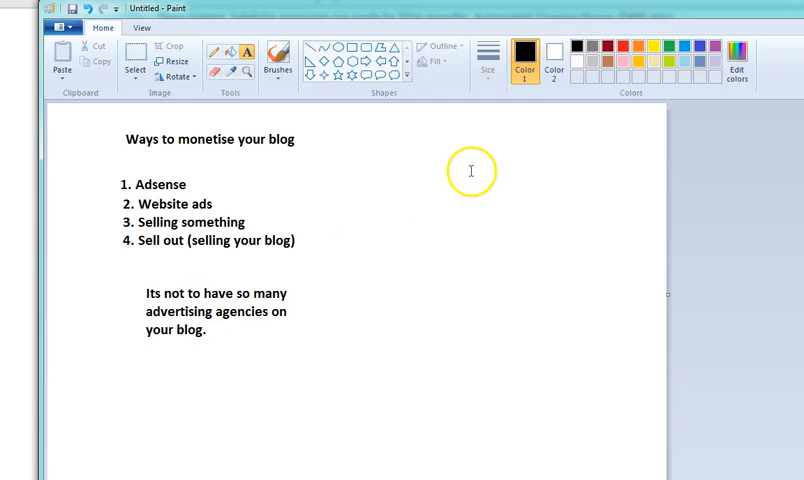
Type the ad networks Google adsese, bidvertiser and infolinks in an upper-right column
type("Google adsese")
type("bidvertiser")
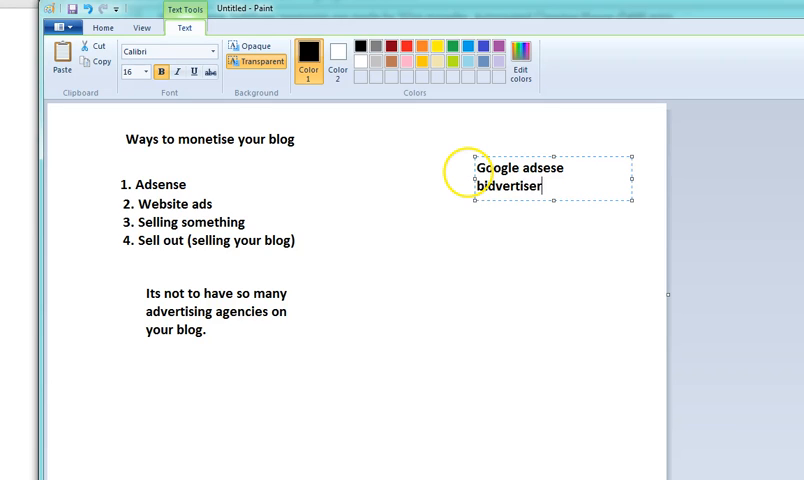
type("infol")
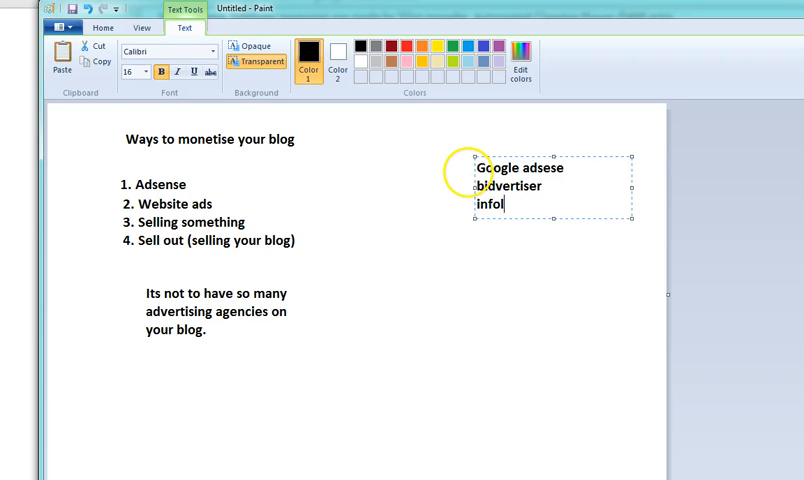
type("inks")
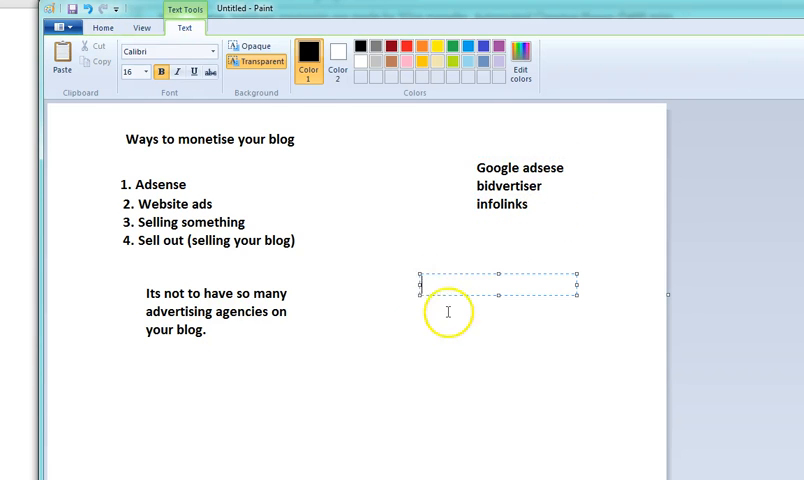
Type '$0.3 - Adsense' and, in a second text box below, '$0.1'
type("$")
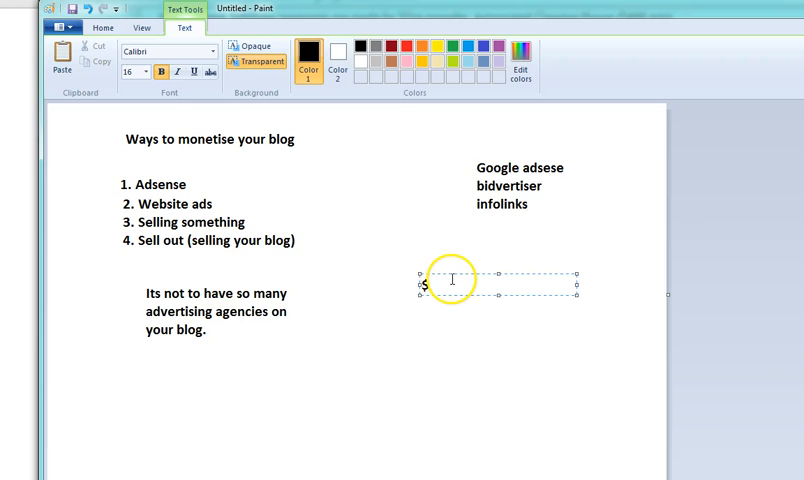
type("0.")
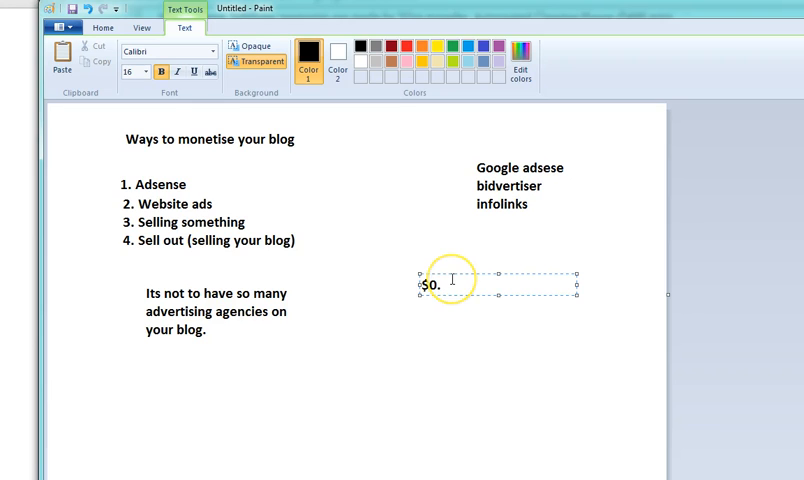
type("3 - Adsense")
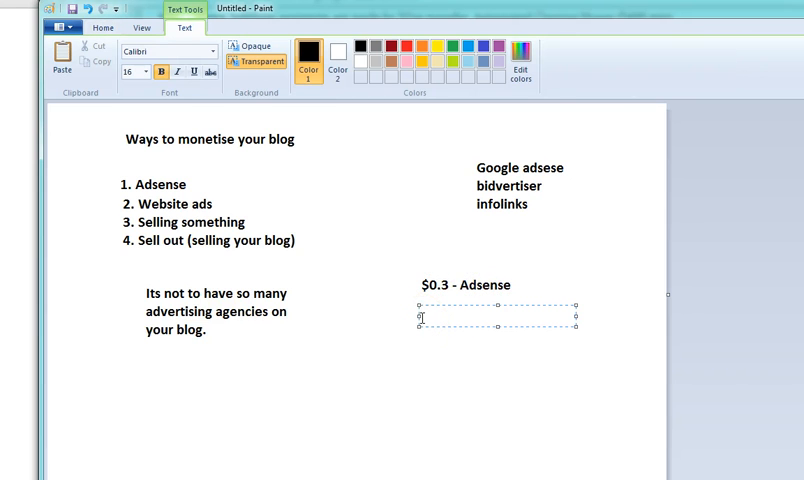
type("$0")
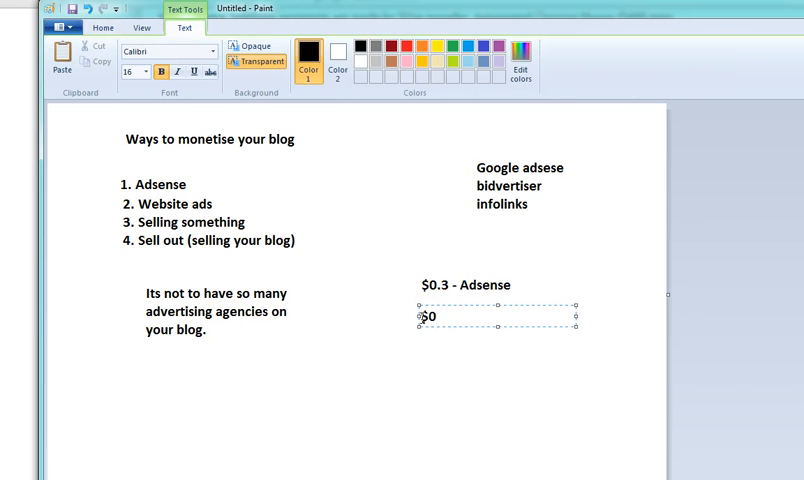
type(".1")
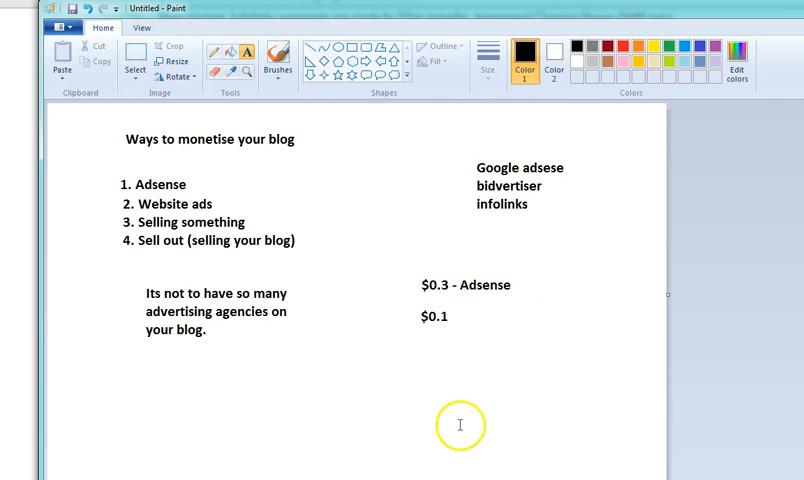
mouse_move(259, 389)
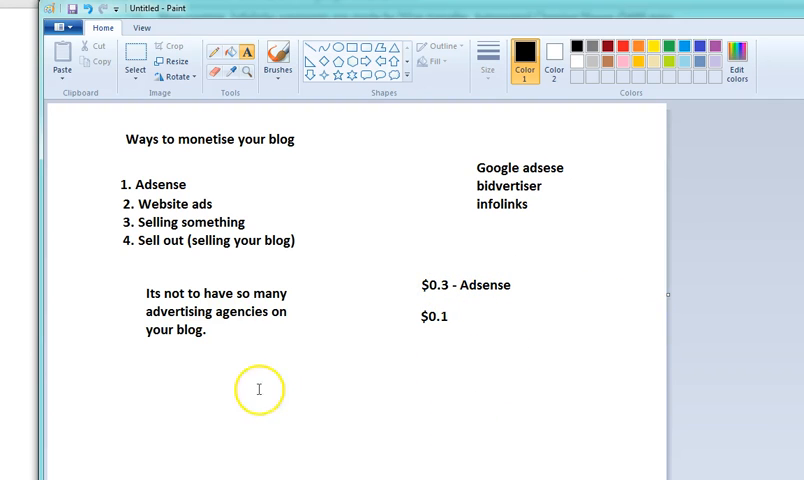